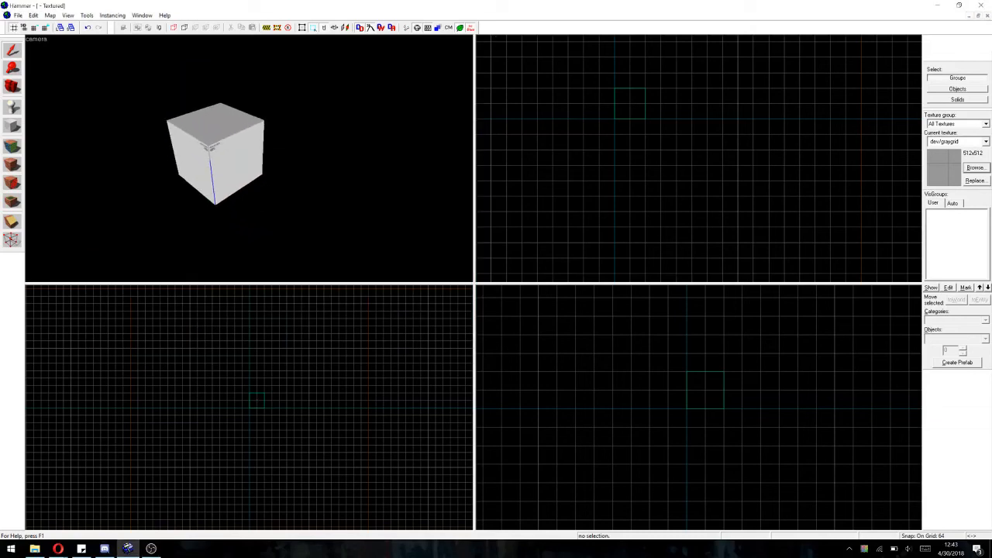
# - Select the cube block to be clipped into a 45-degree wedge
pyautogui.click(215, 155)
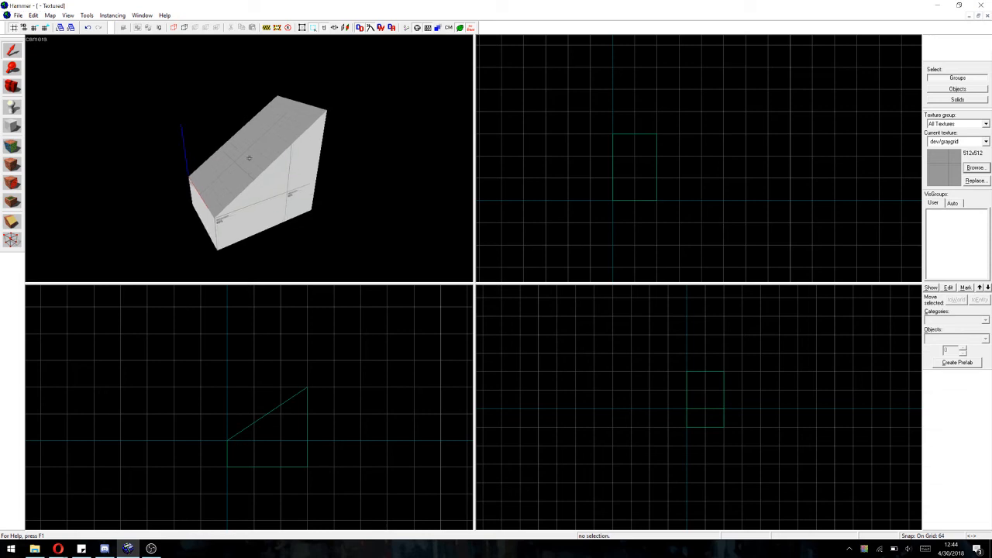
# - Filter the texture browser for 'nodraw' from the Face Edit Sheet
pyautogui.click(392, 27)
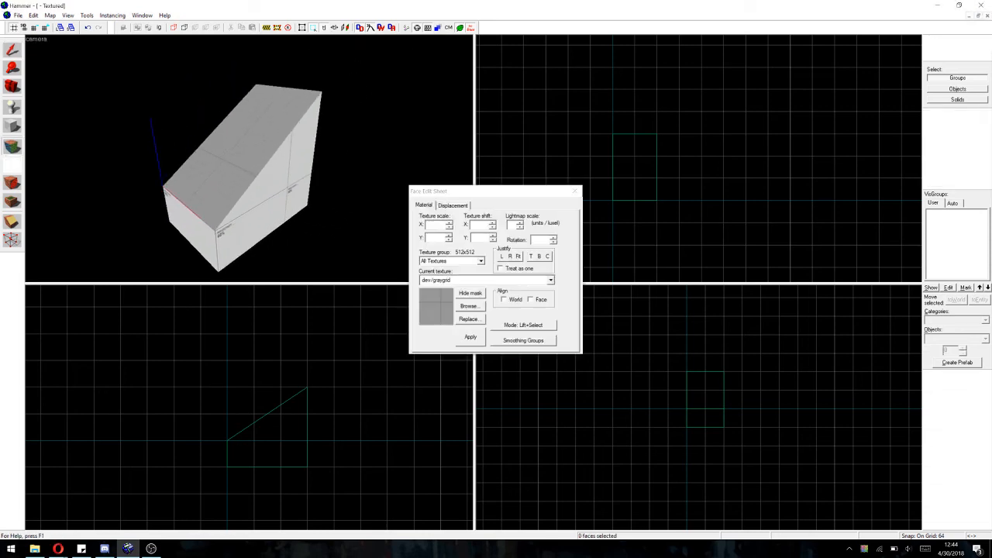
pyautogui.click(468, 305)
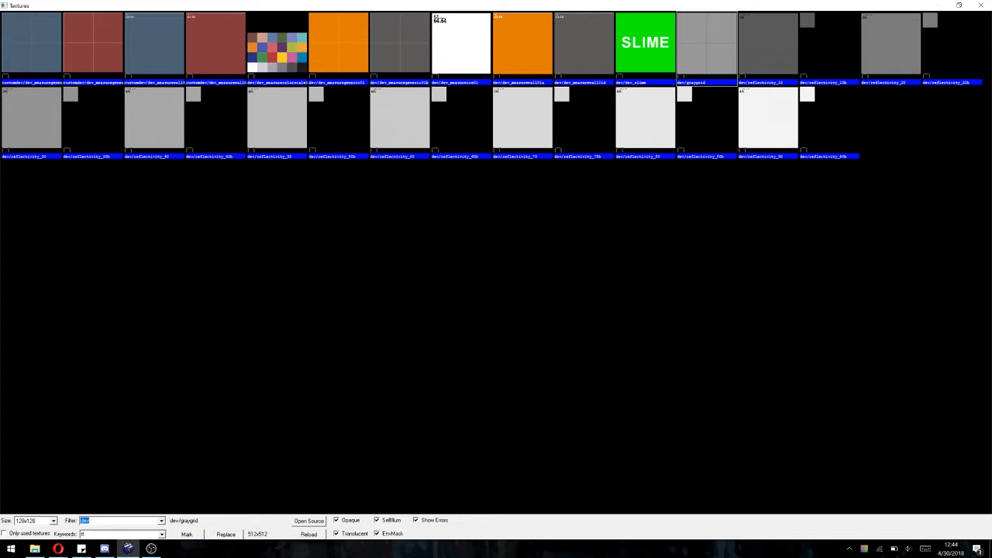
pyautogui.write('nodraw')
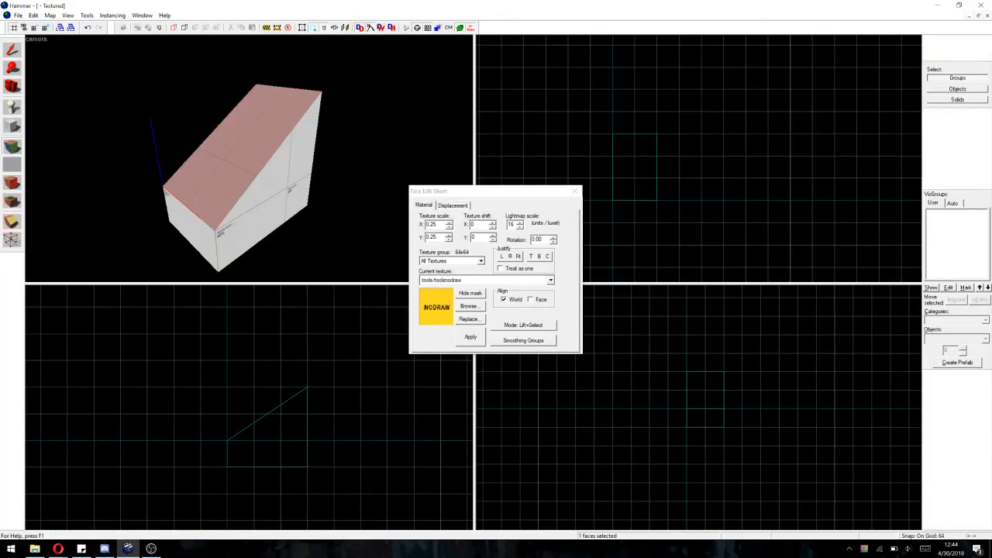
# - Apply nodraw to the wedge's faces, then filter textures for 'stair'
pyautogui.click(471, 336)
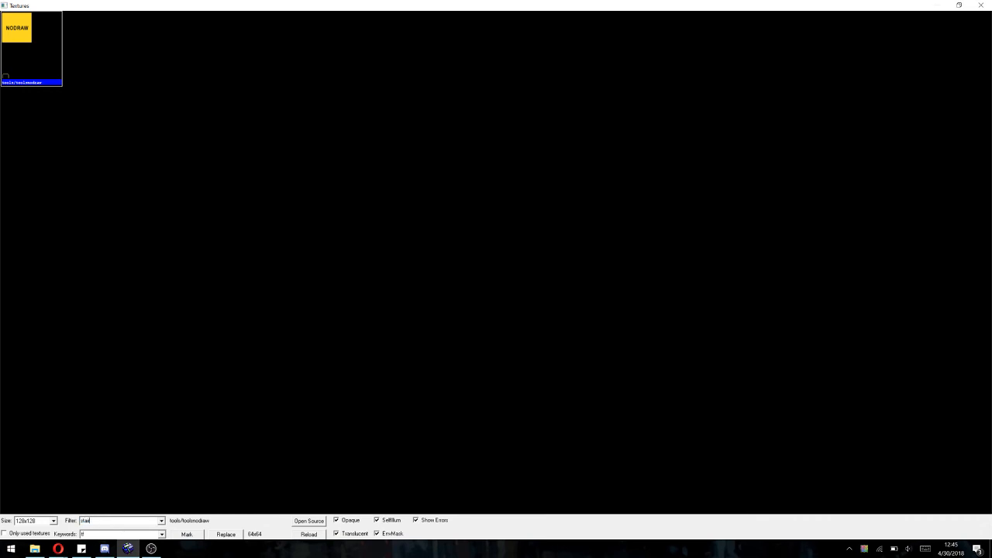
pyautogui.write('stair')
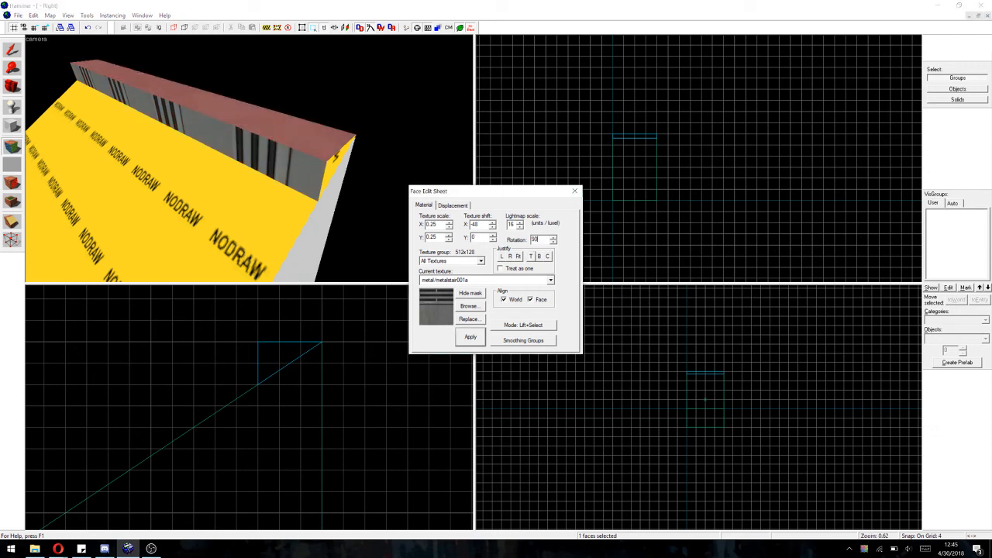
# - Apply a 90-degree rotation to the metal stair texture on the step
pyautogui.click(470, 336)
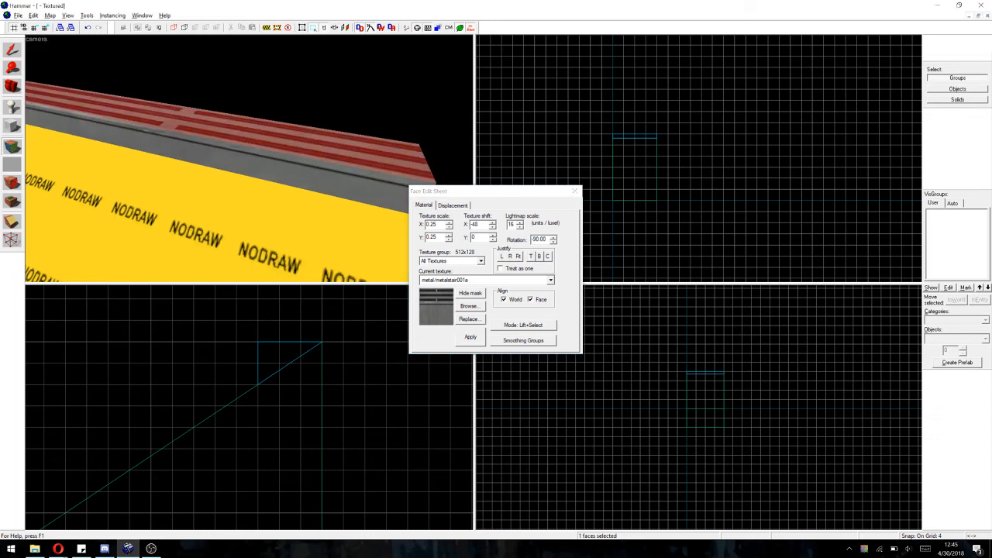
# - Duplicate the metal step up the slope and tie the steps to func_detail
pyautogui.click(575, 192)
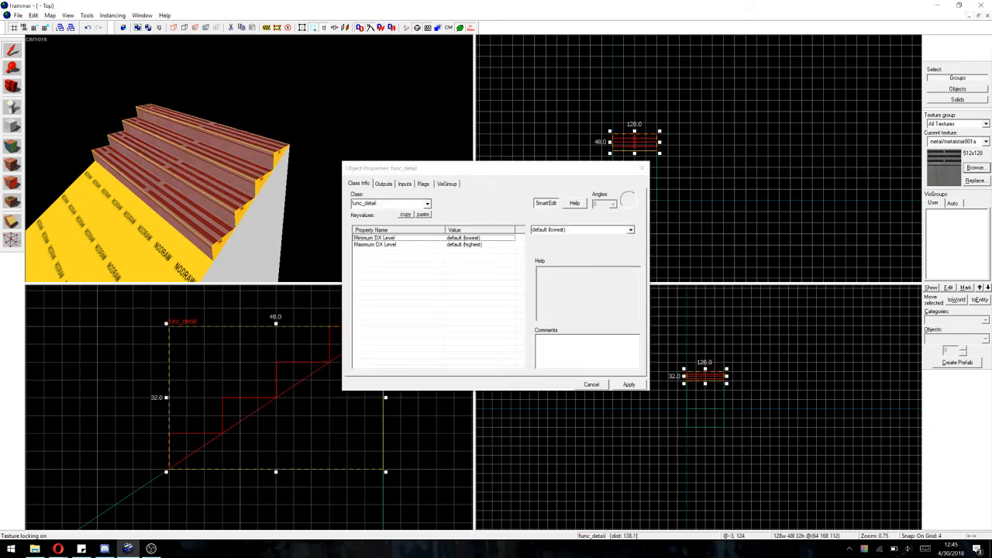
pyautogui.click(591, 383)
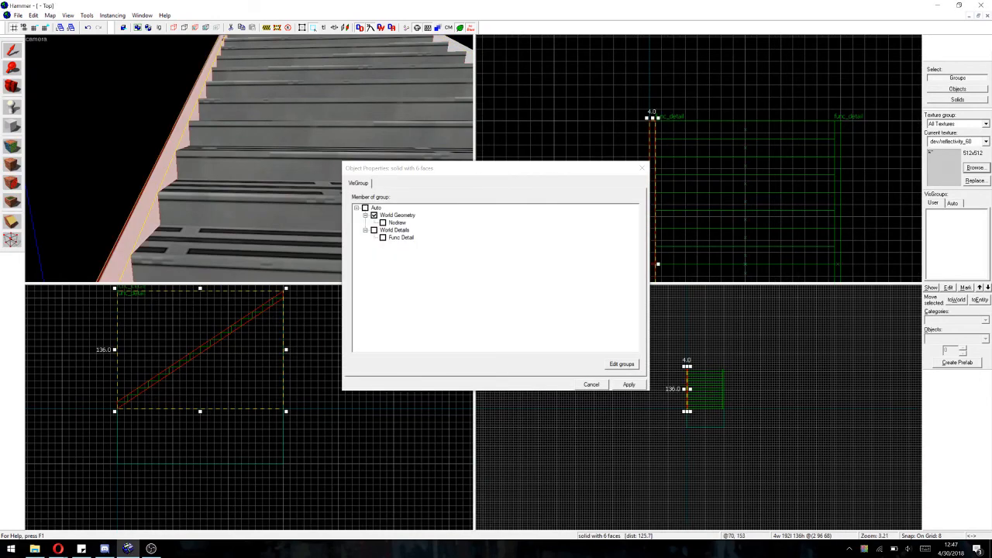
# - Check VisGroup settings in the trim brush's Object Properties
pyautogui.click(629, 385)
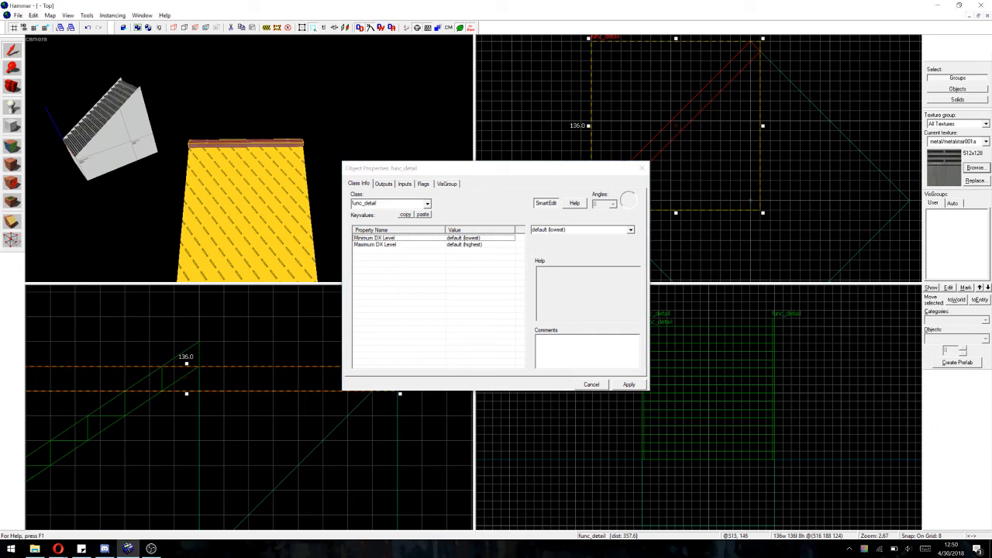
# - Tie the stair brushes to func_detail, keeping the first entity as the merged one
pyautogui.click(590, 384)
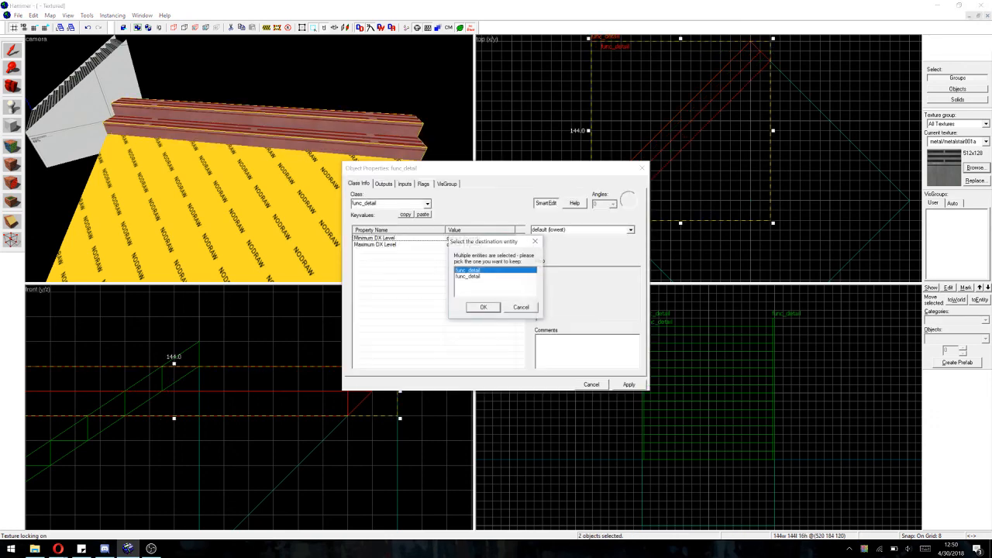
pyautogui.click(483, 307)
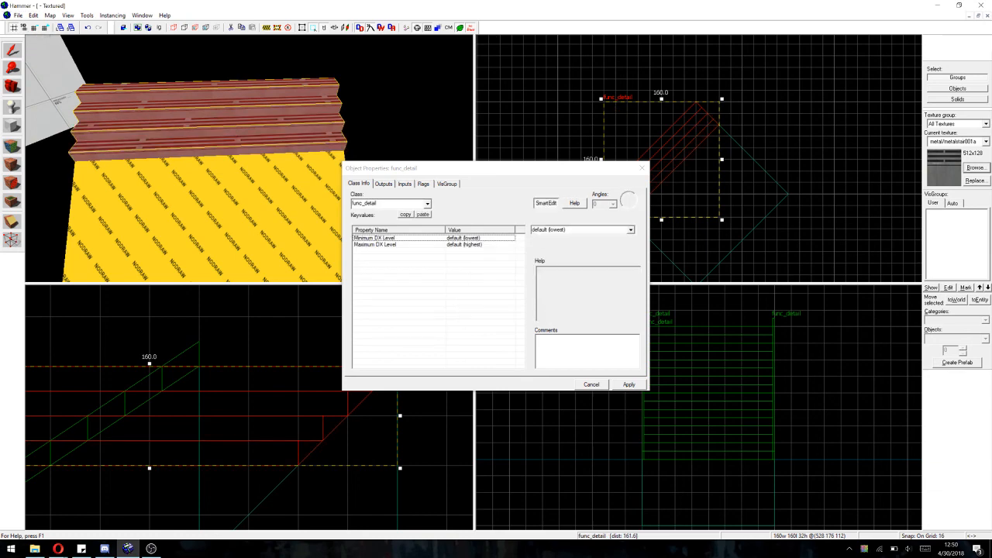
pyautogui.click(590, 384)
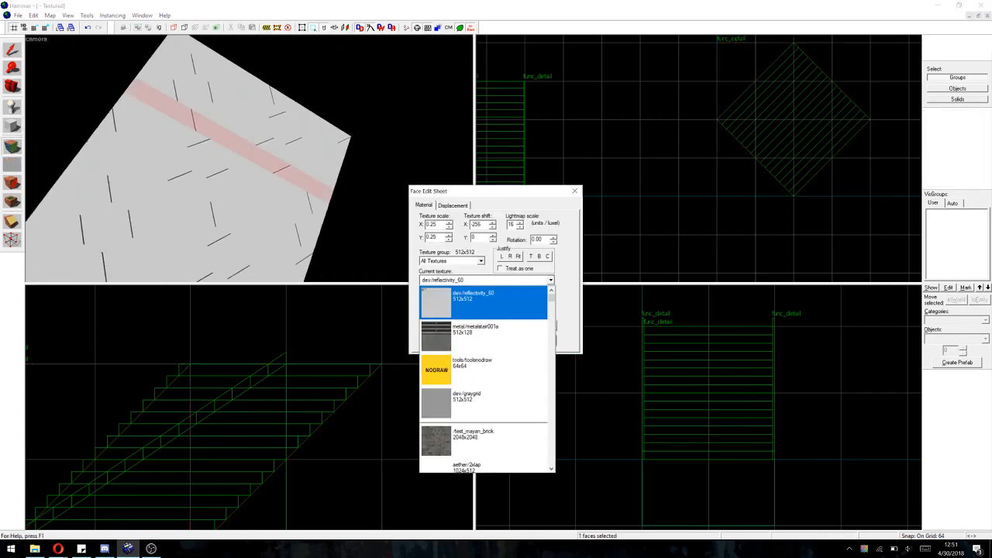
# - Apply nodraw to both sloped top faces of the diagonal base
pyautogui.click(436, 369)
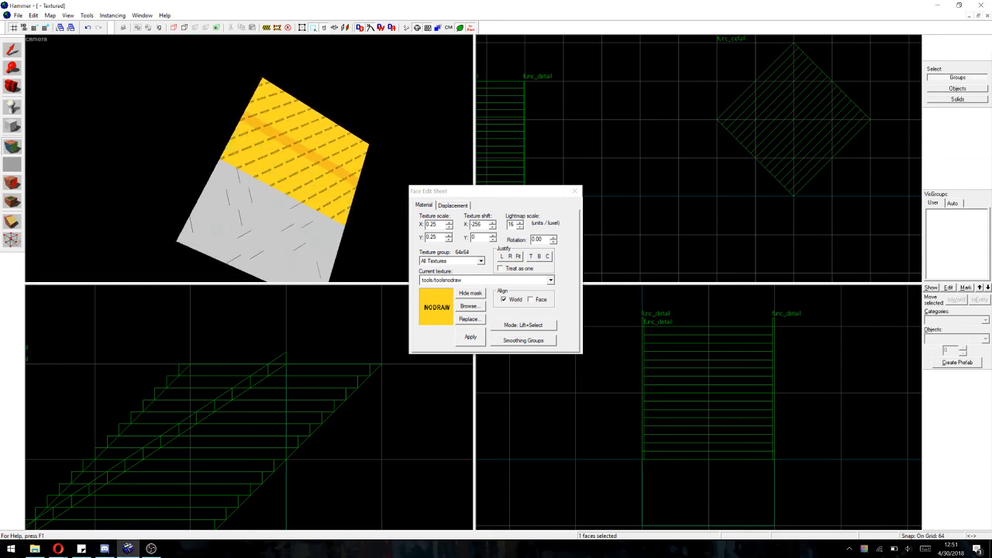
pyautogui.click(470, 337)
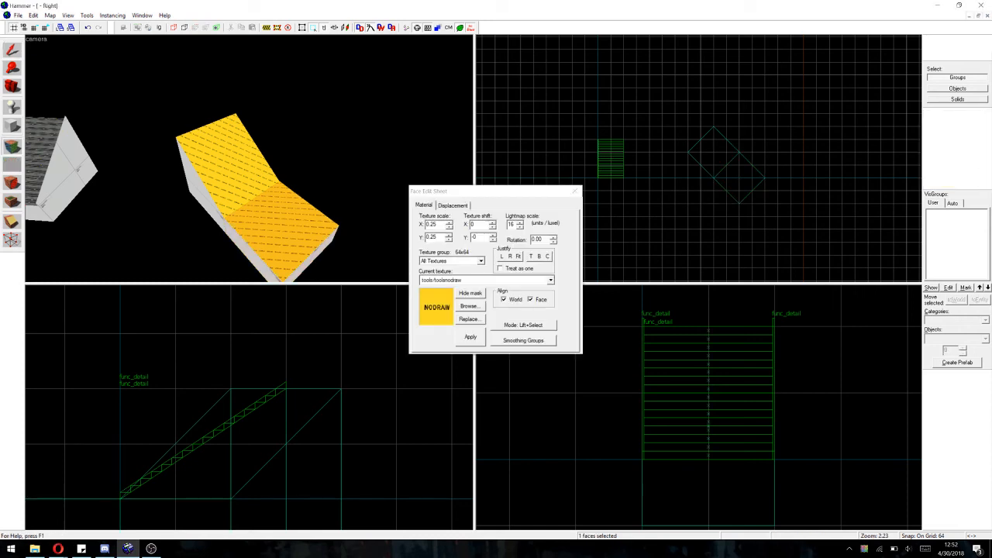
pyautogui.click(550, 280)
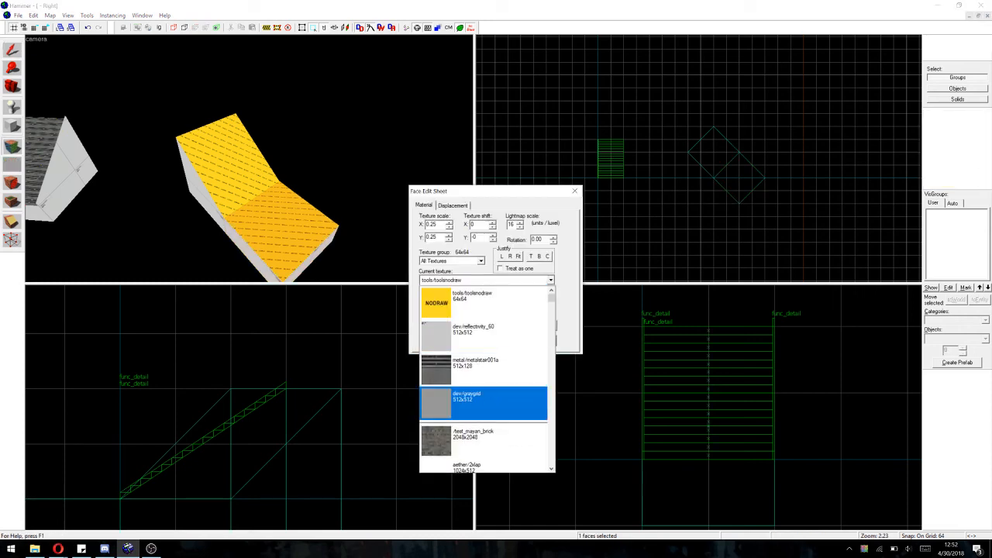